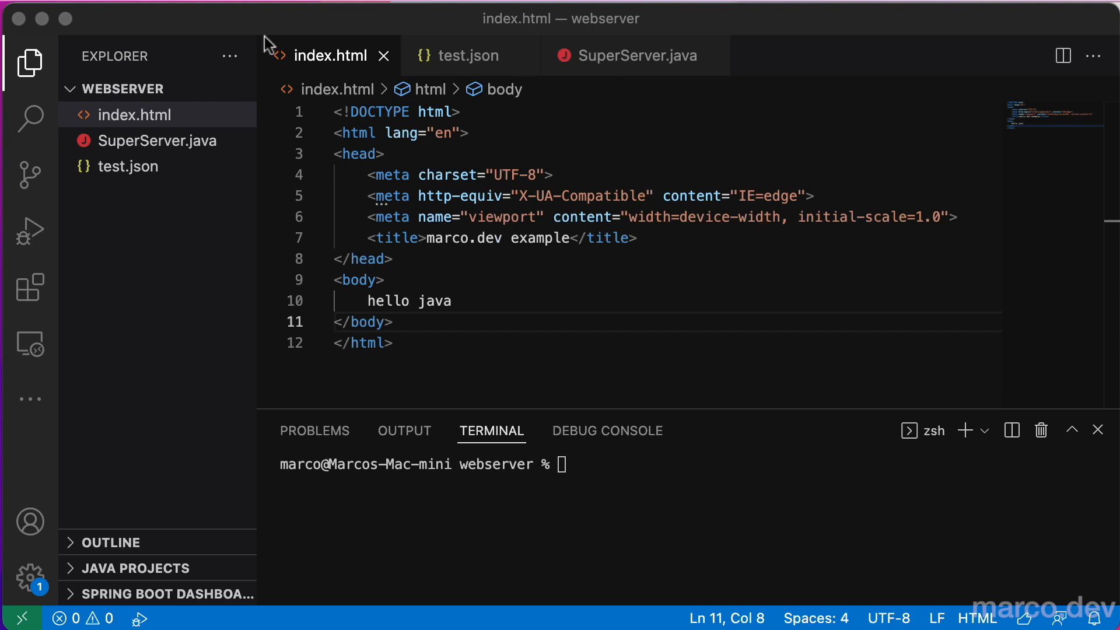
mouse_move(147, 123)
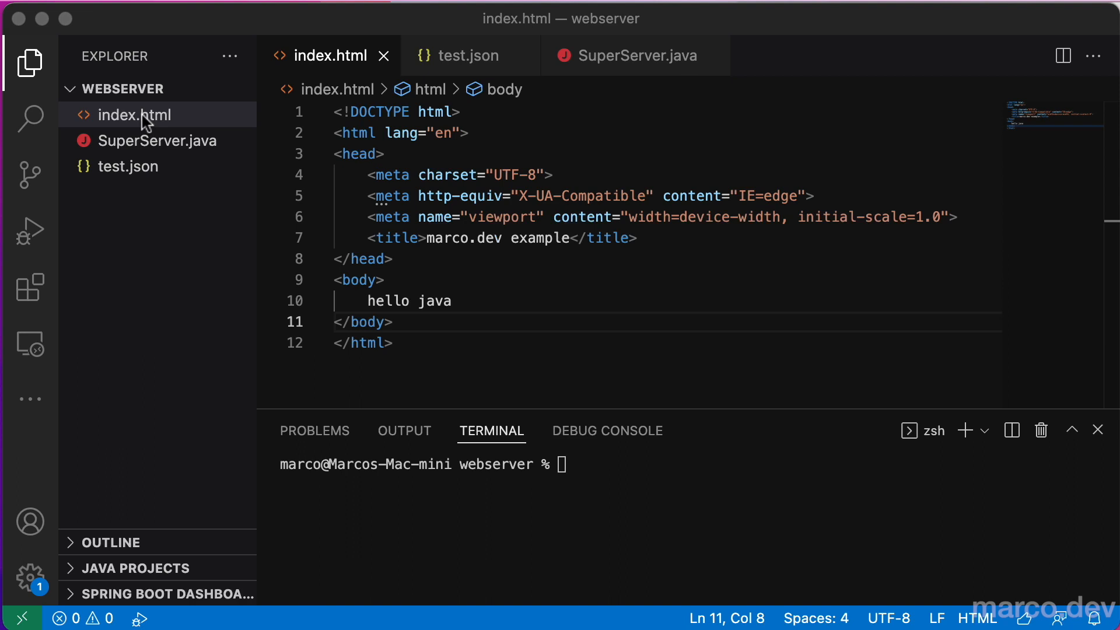
mouse_move(414, 303)
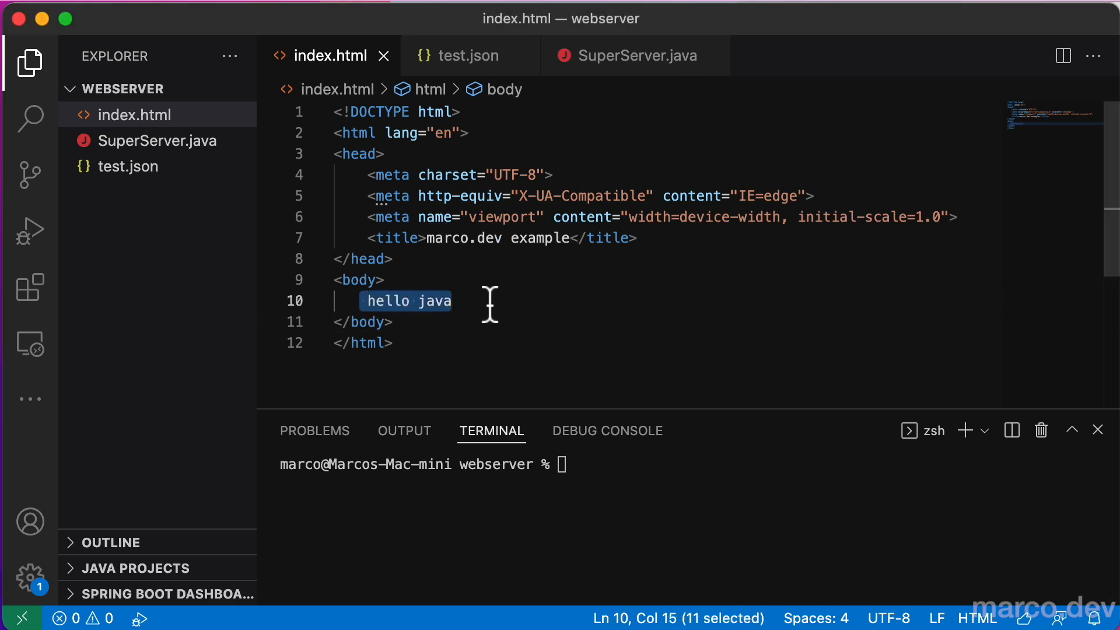
mouse_move(145, 140)
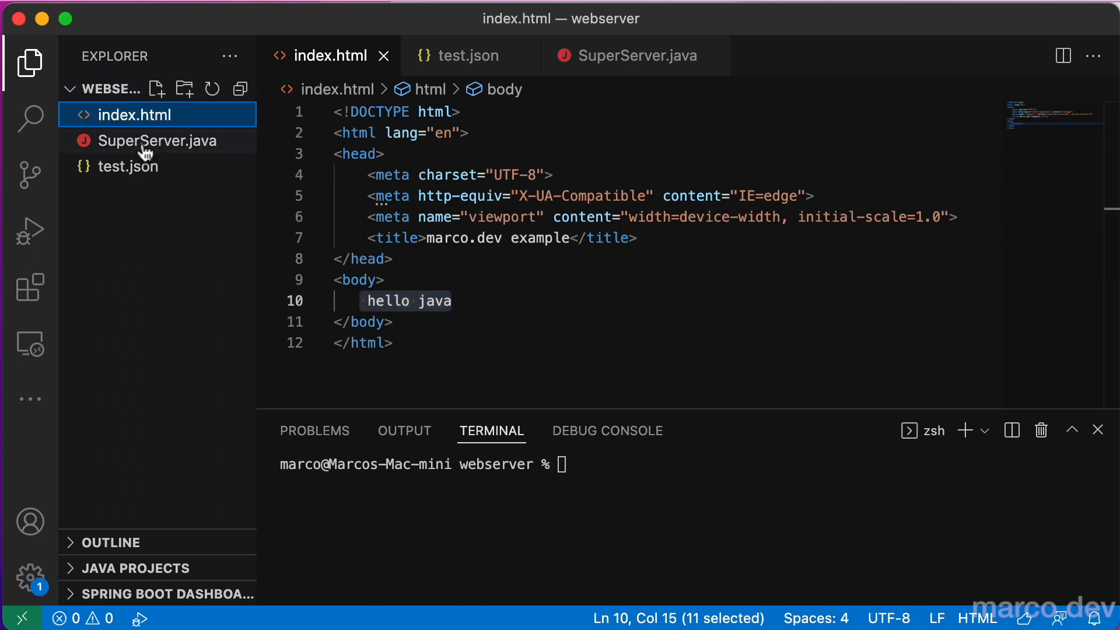
Step: Browse SuperServer.java, test.json and index.html, then run java -version in the terminal
click(150, 140)
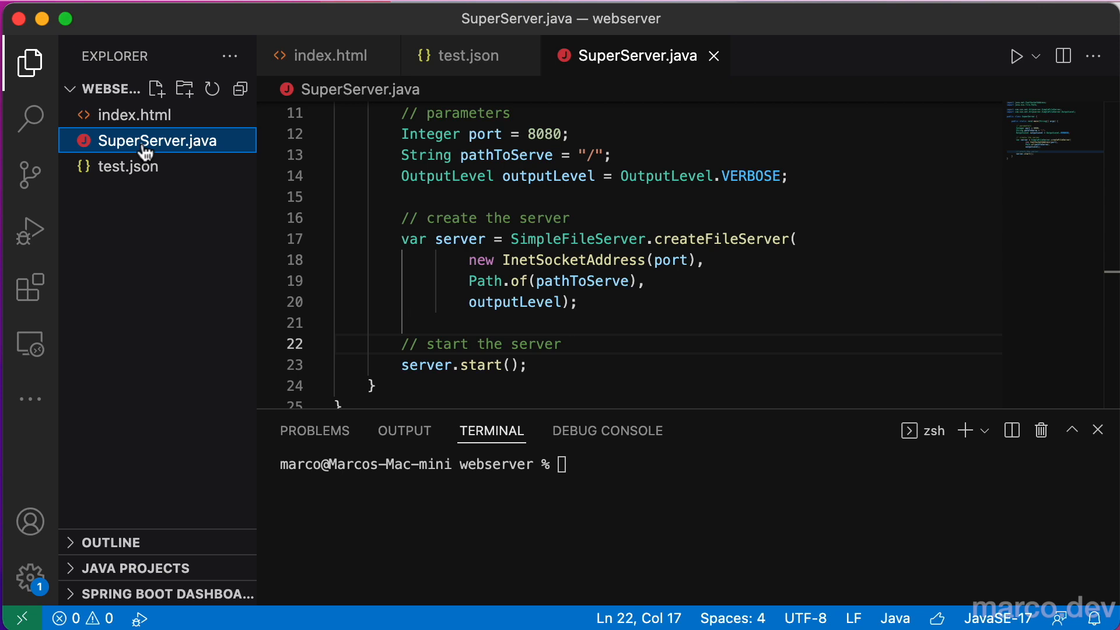
click(132, 166)
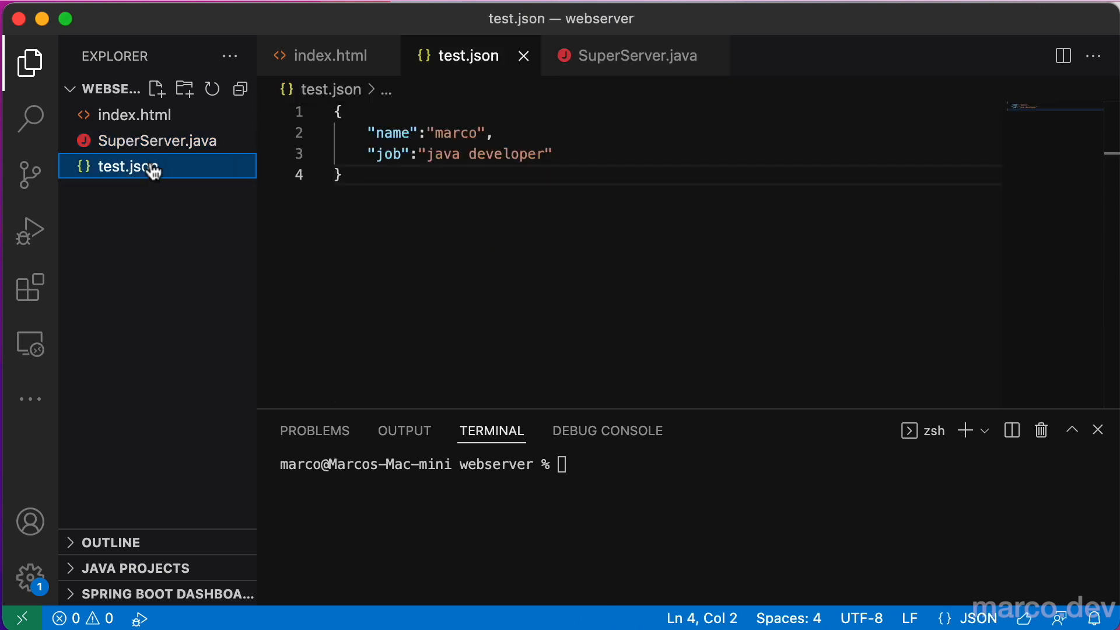
mouse_move(168, 140)
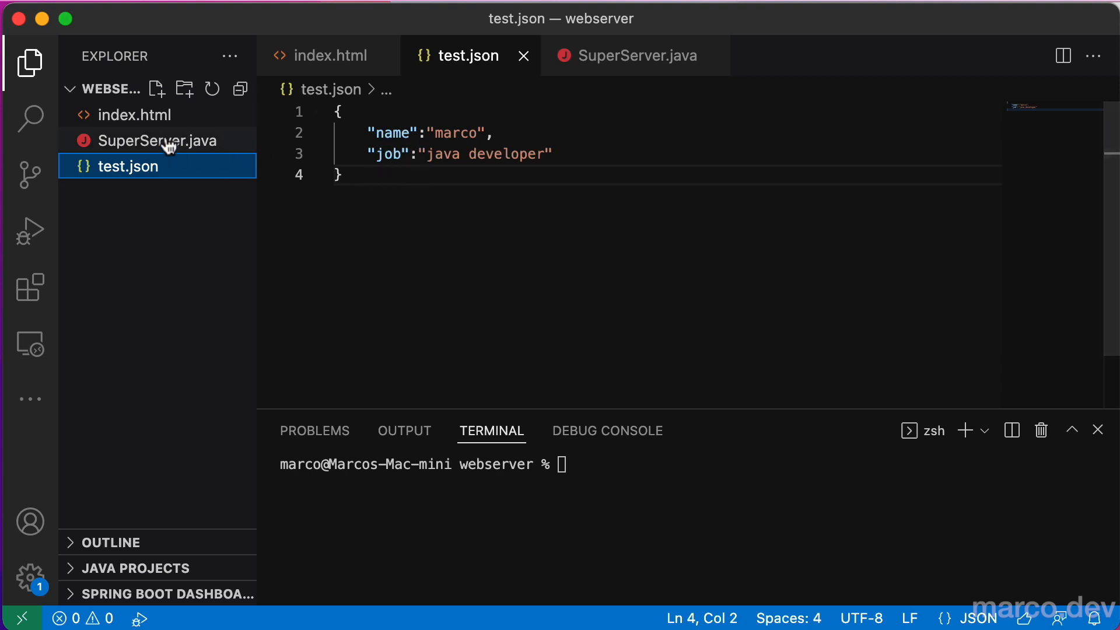
click(132, 114)
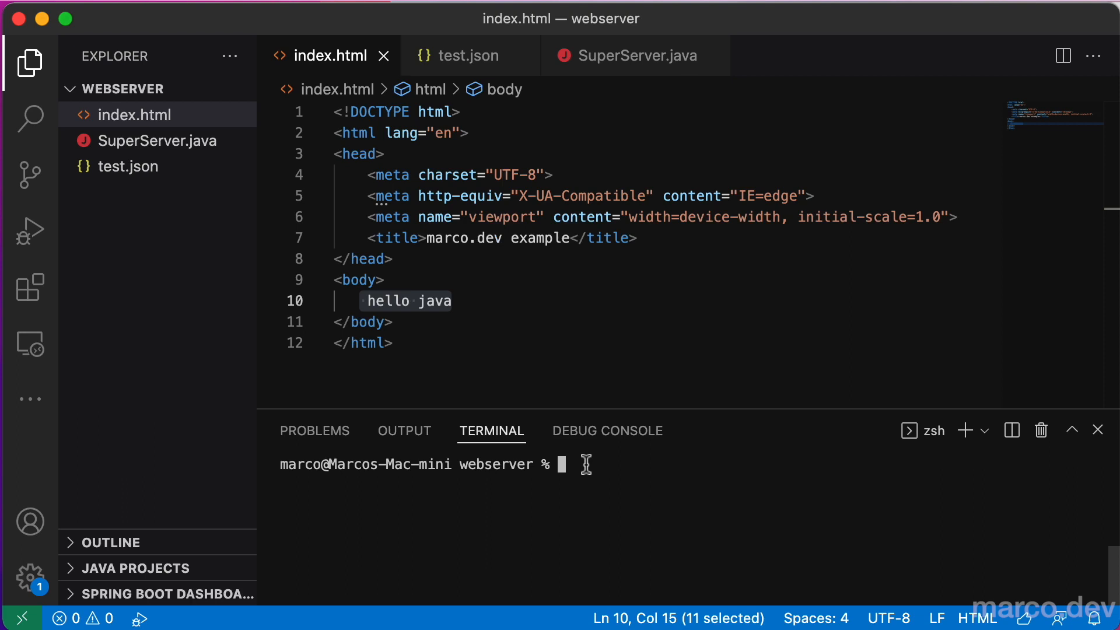
text(java -version)
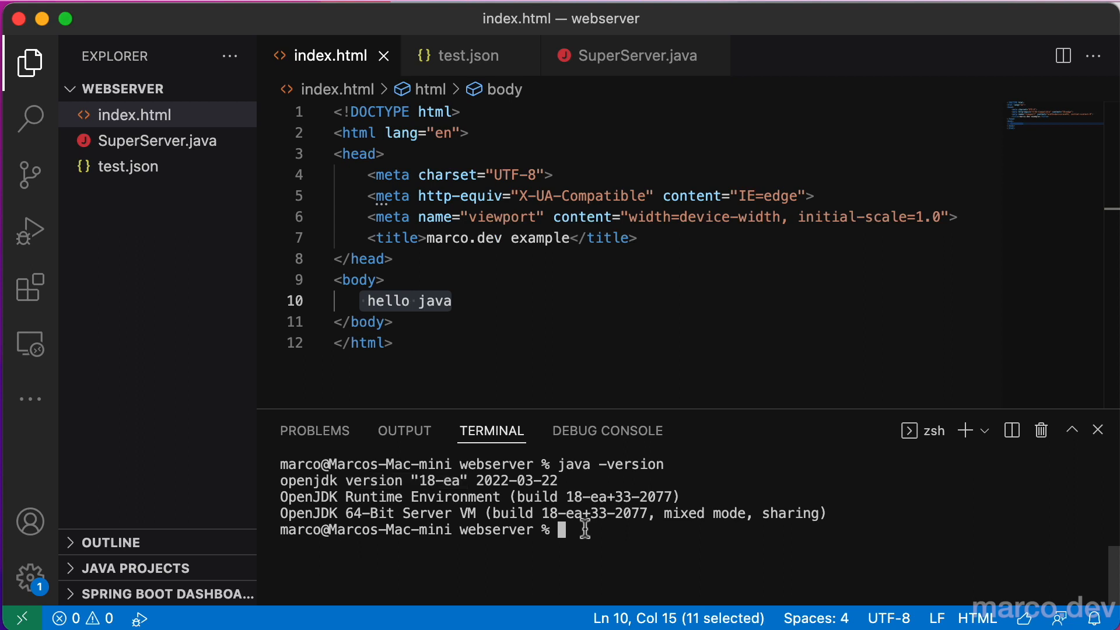
Step: Run jwebserver in the terminal to serve the folder on 127.0.0.1:8000
text(j)
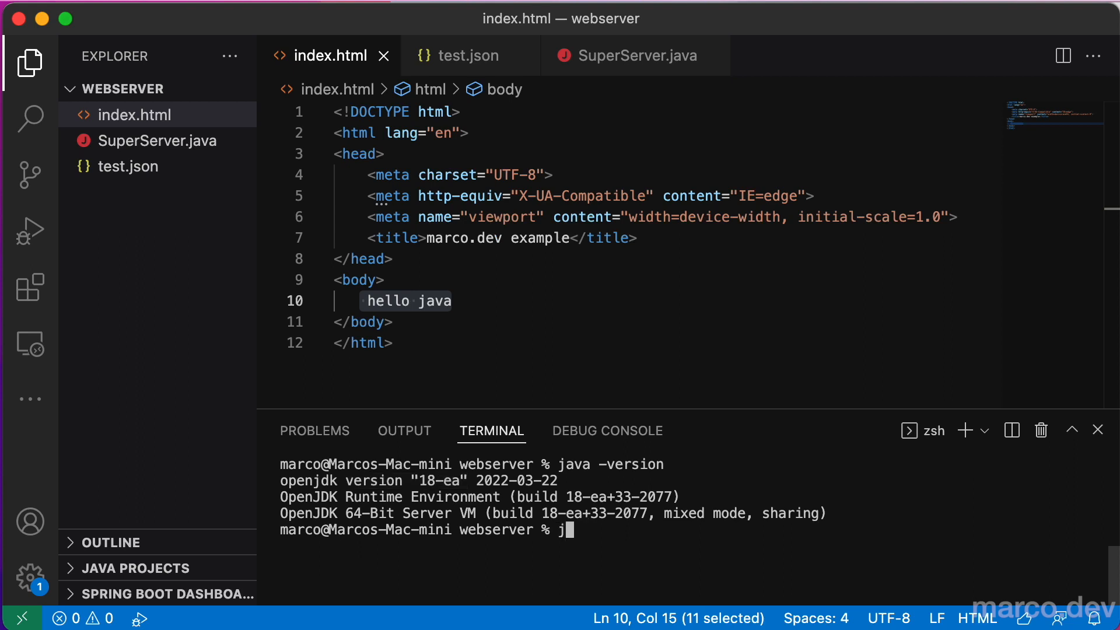
text(webser)
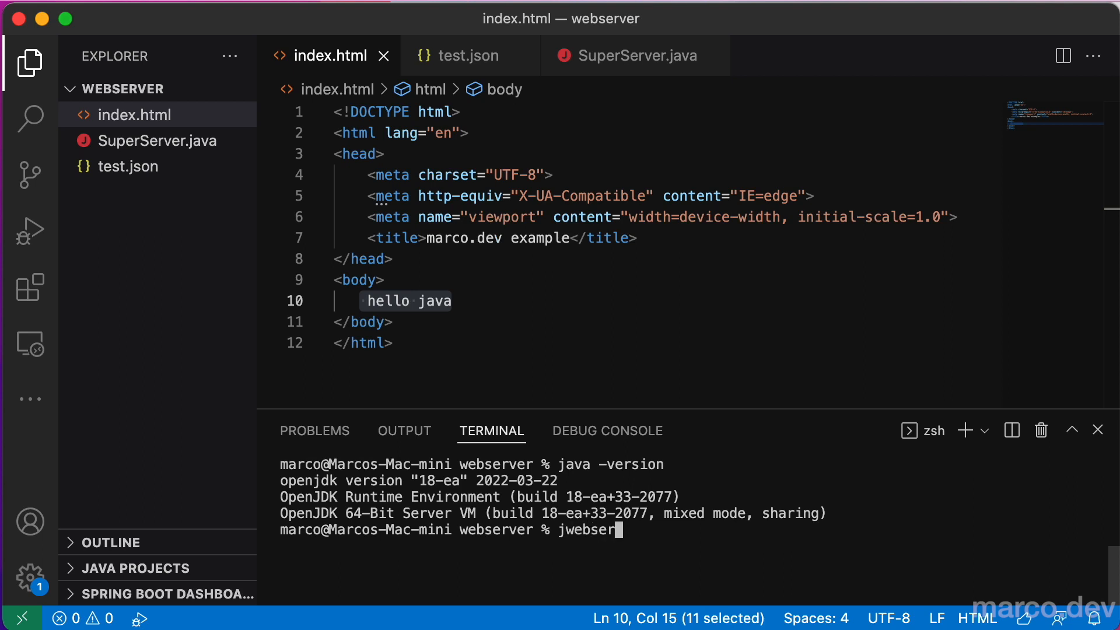
text(ver)
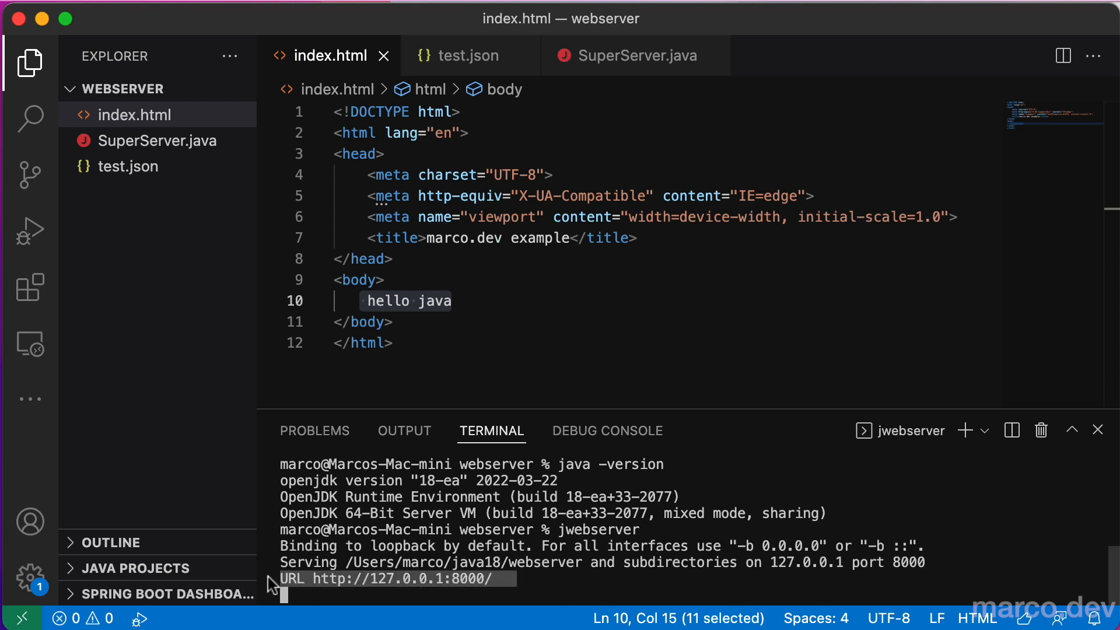
mouse_move(525, 575)
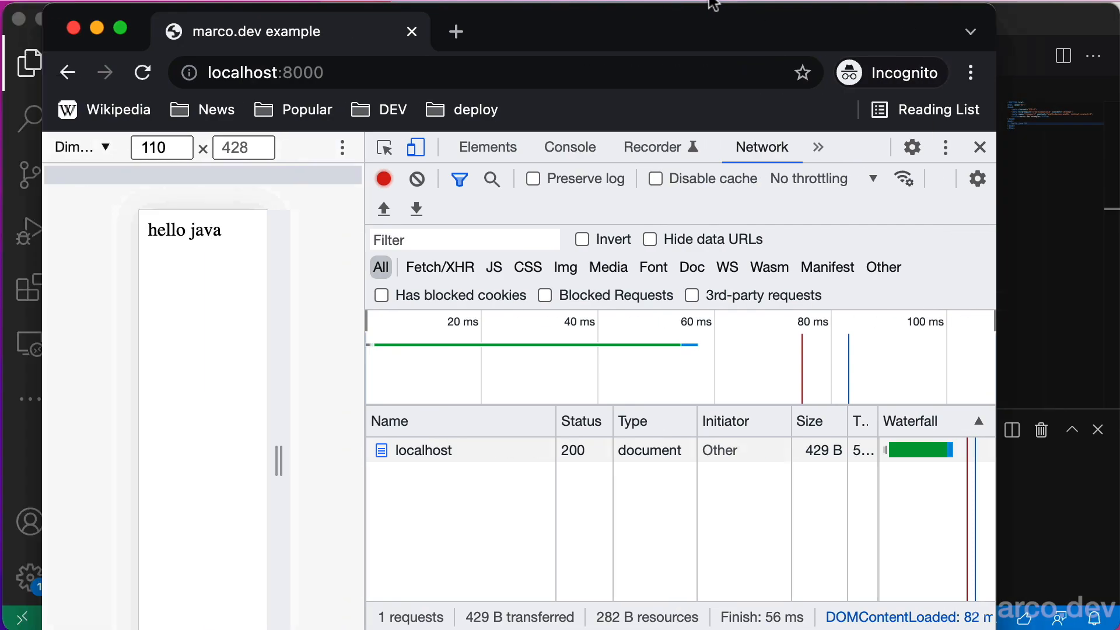
Step: Reload localhost:8000 in Chrome so the page shows 'hello java 18'
click(224, 72)
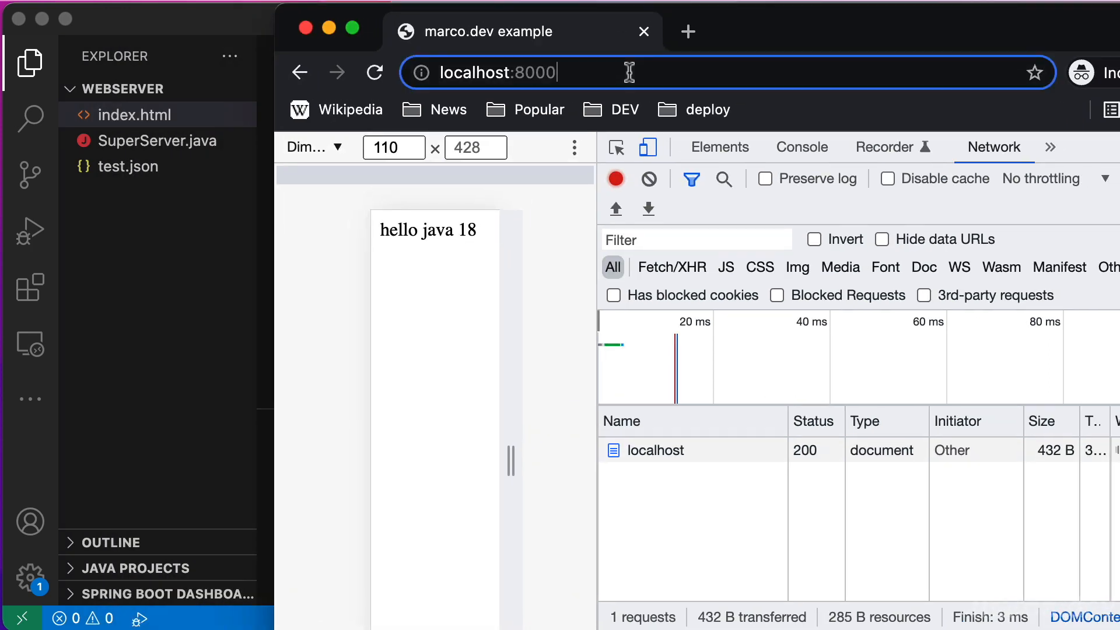
Step: Load localhost:8000/test.json, preview its name 'marco' and job values, then close Chrome
text(/)
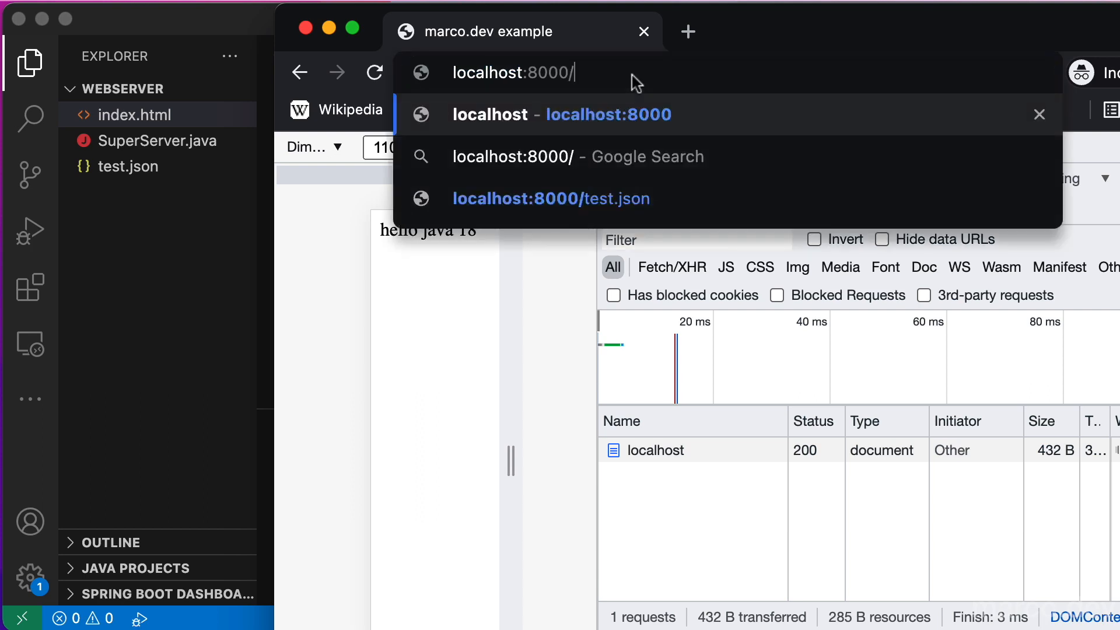
text(test.json)
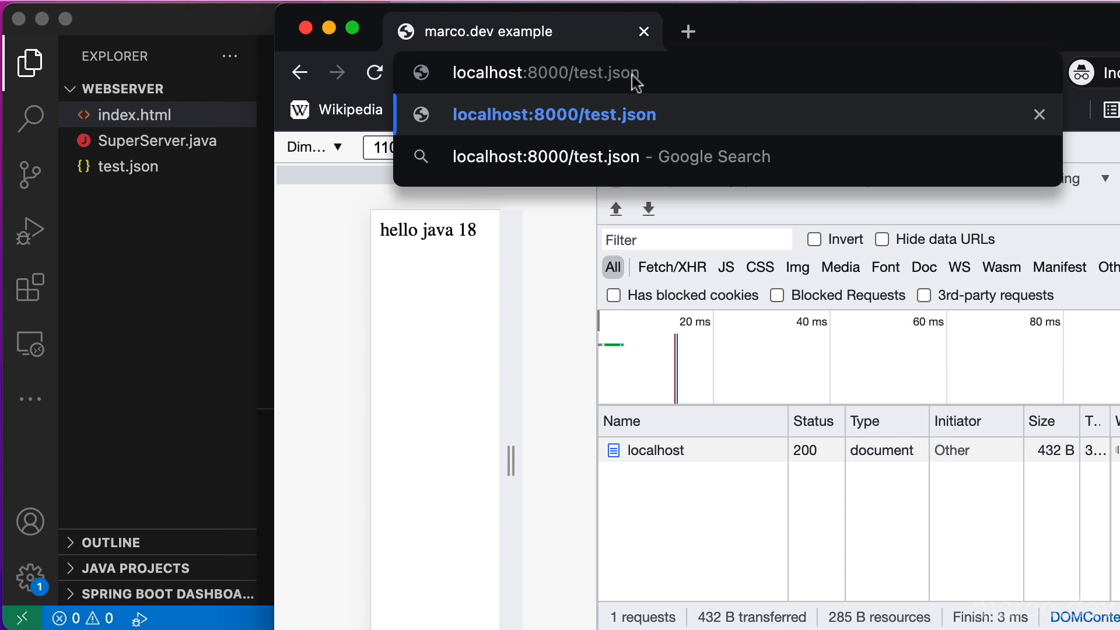
click(553, 115)
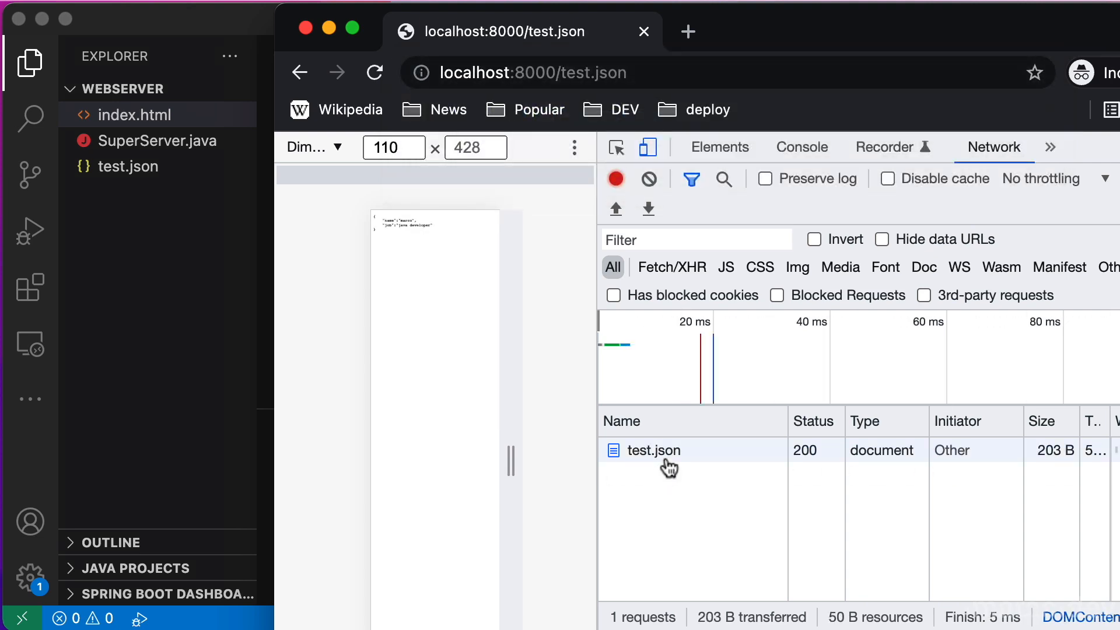
click(651, 450)
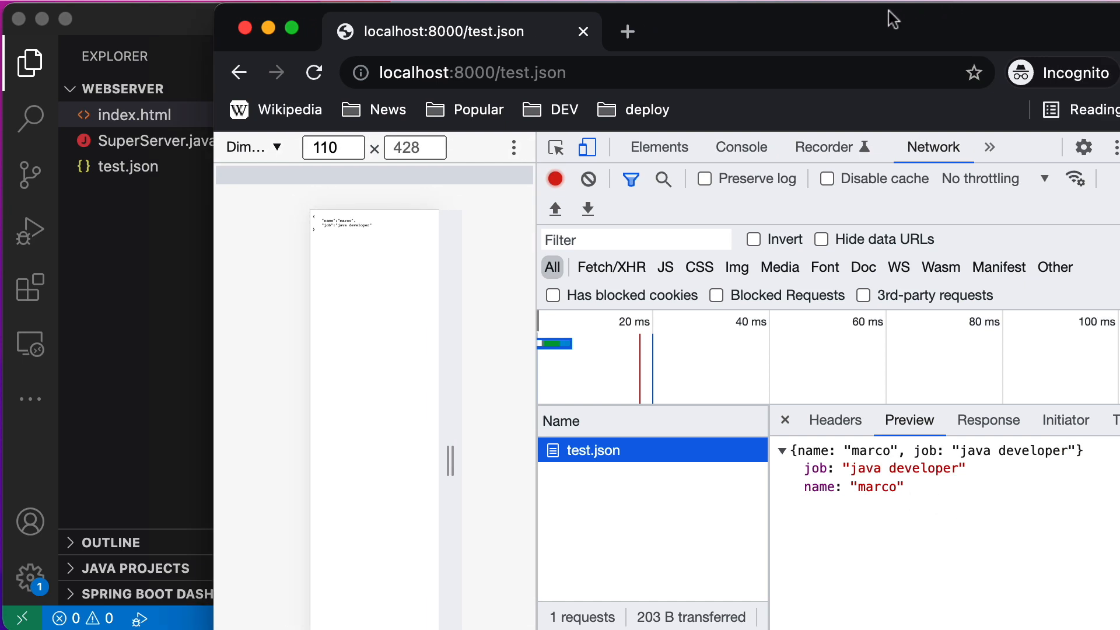
mouse_move(866, 552)
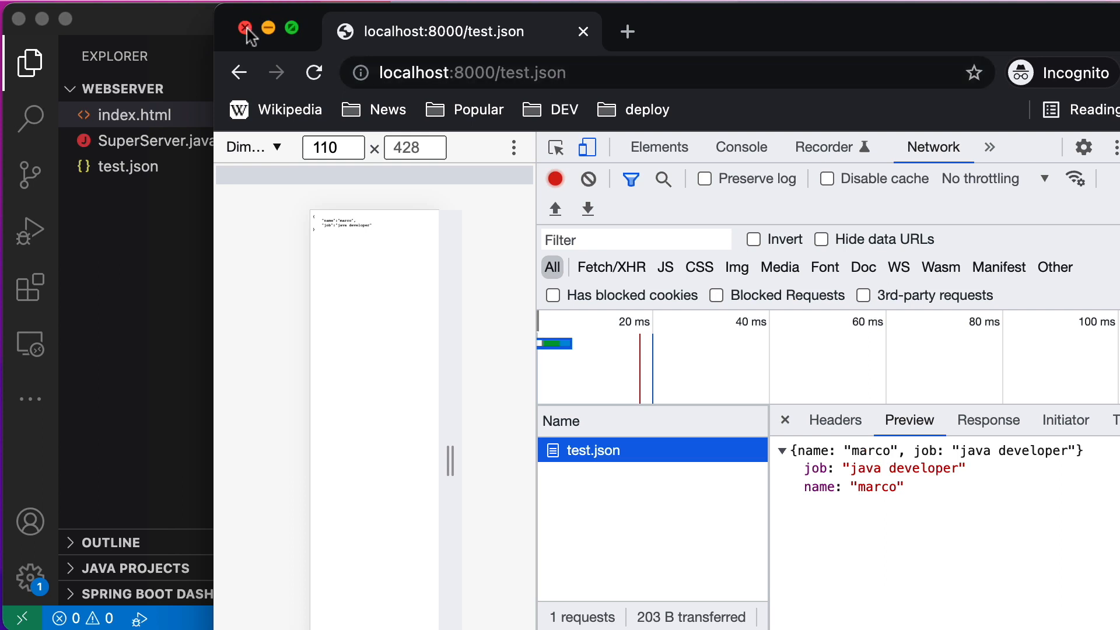
click(245, 28)
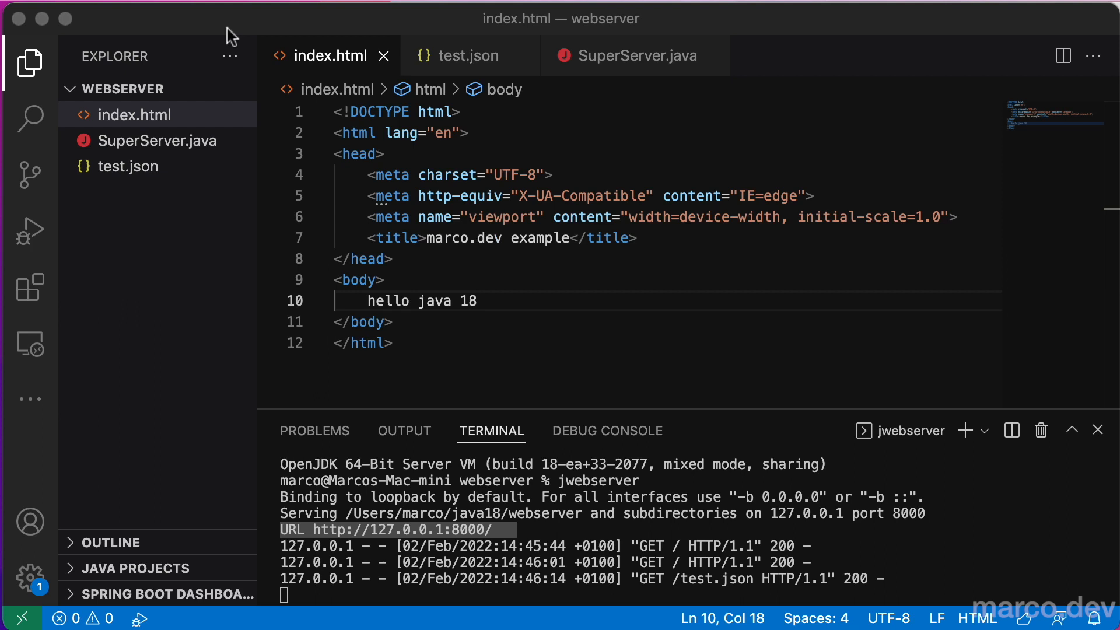
mouse_move(115, 165)
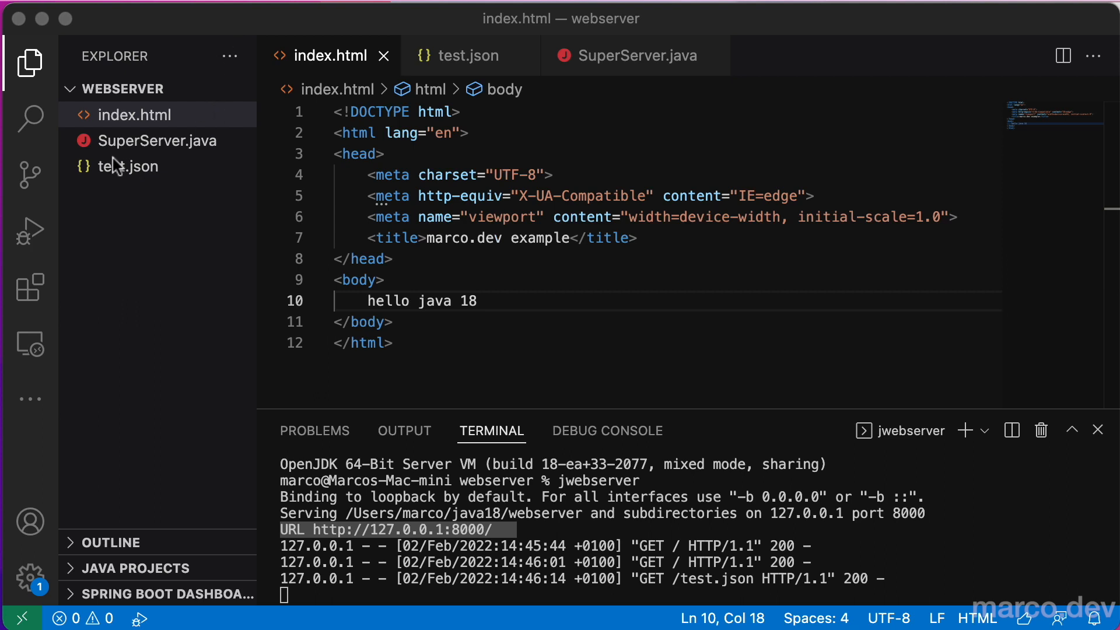
Step: Open SuperServer.java and select the SimpleFileServer class name to preview its definition
click(160, 140)
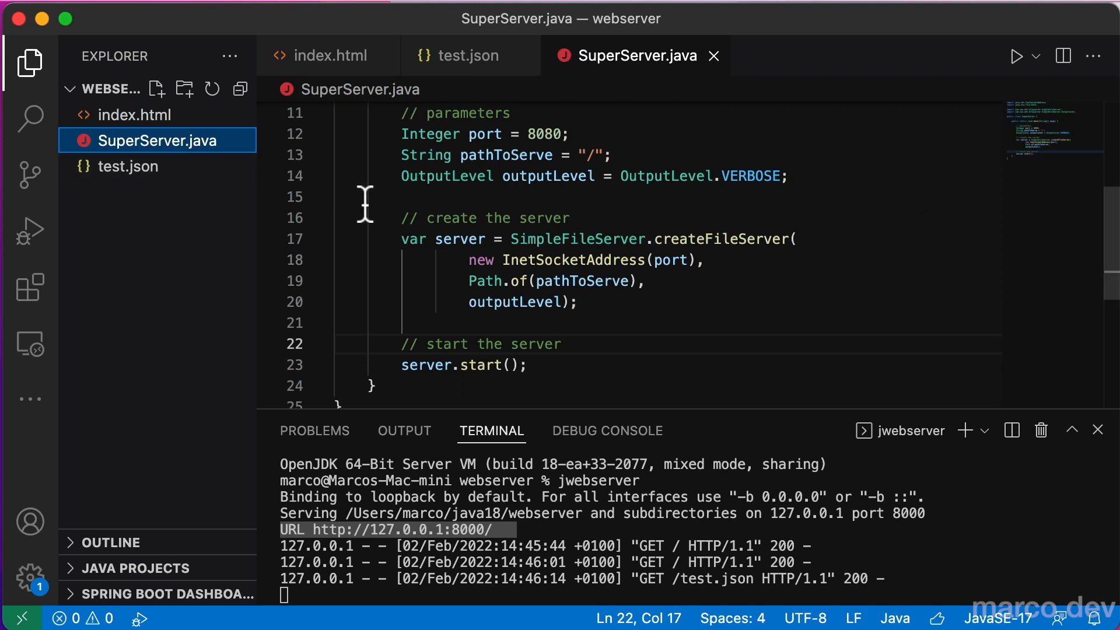
mouse_move(455, 241)
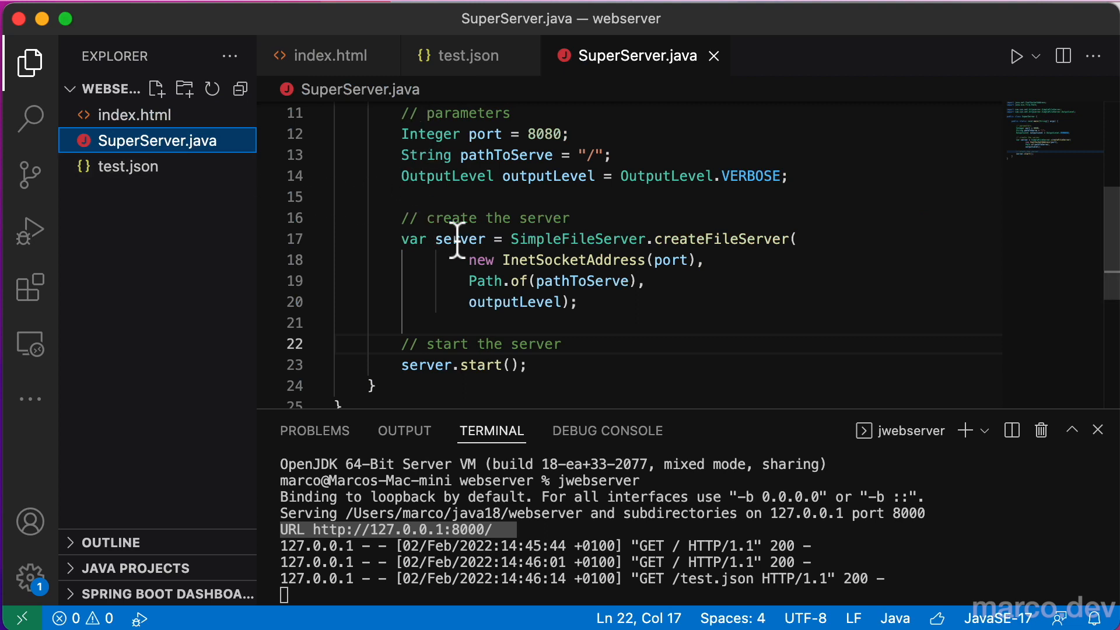
double_click(577, 239)
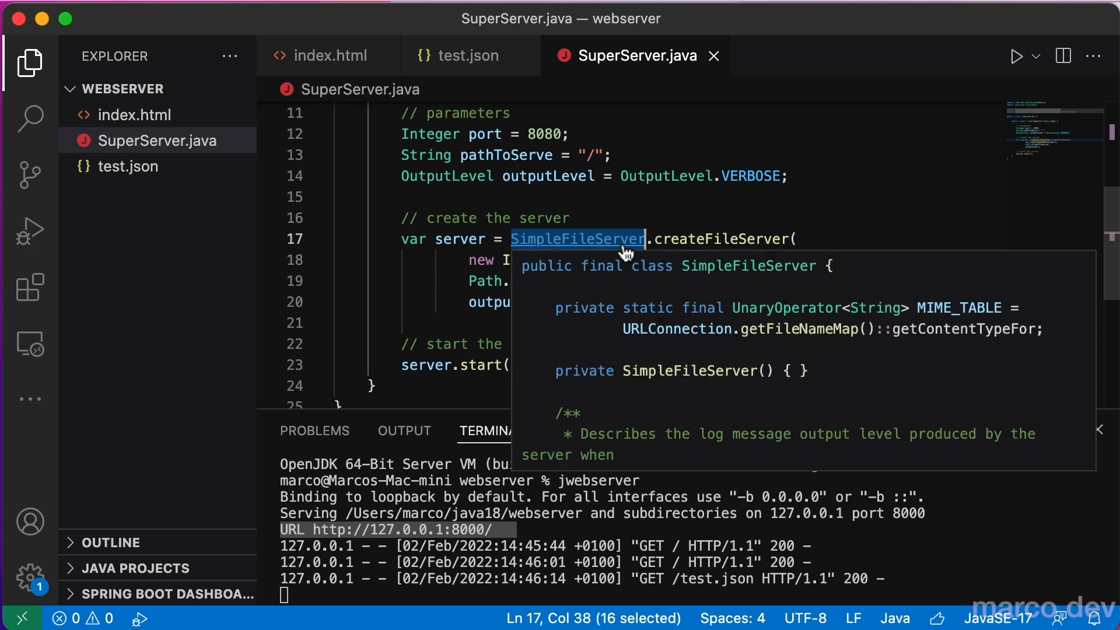
mouse_move(616, 311)
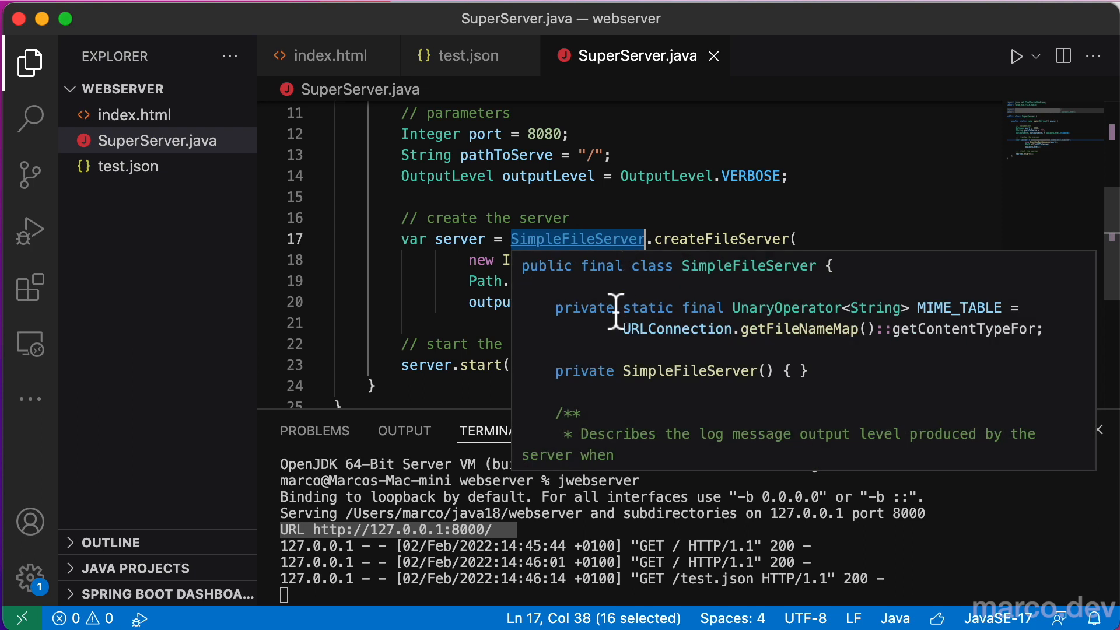